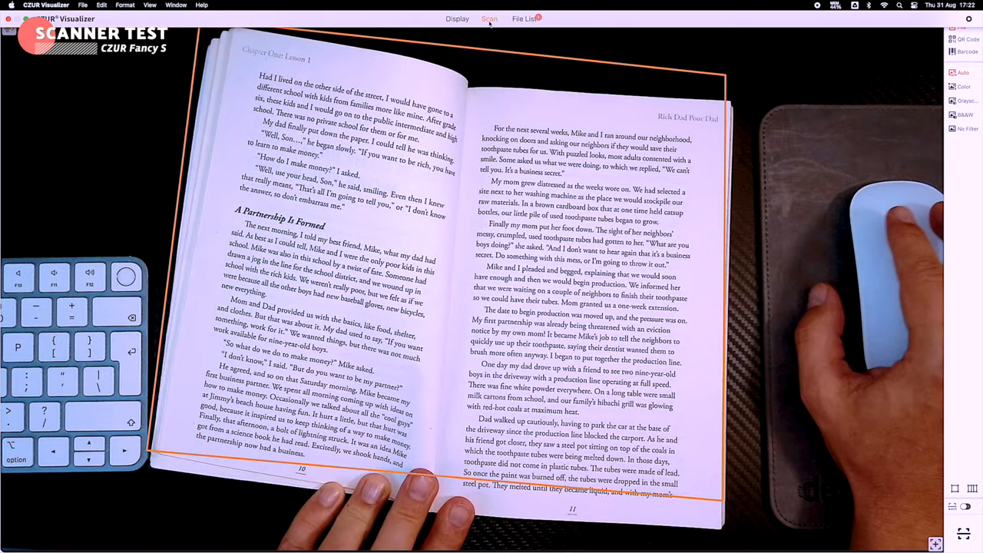
# Browse the Amazon customer reviews of the CZUR Fancy S Pro.
pyautogui.click(473, 9)
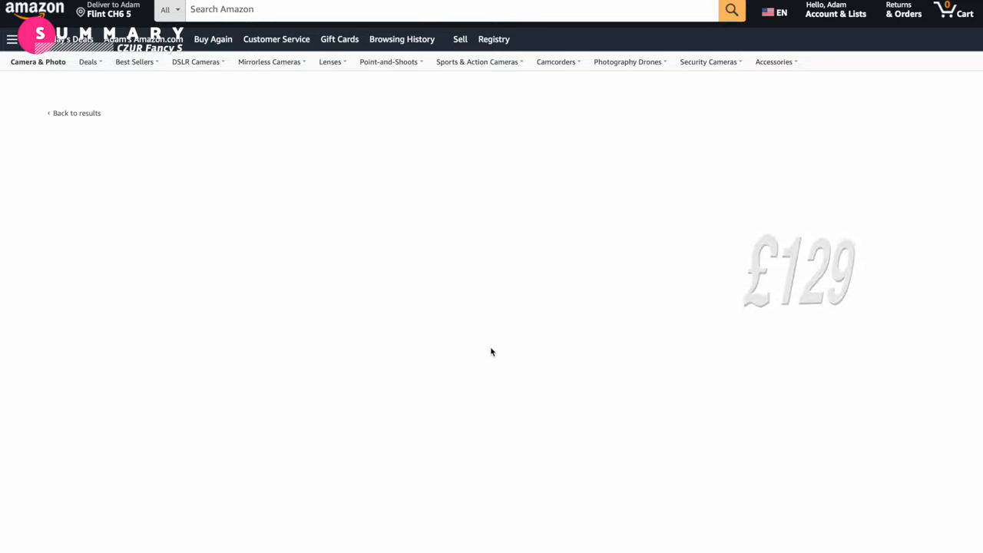
pyautogui.scroll(-3)
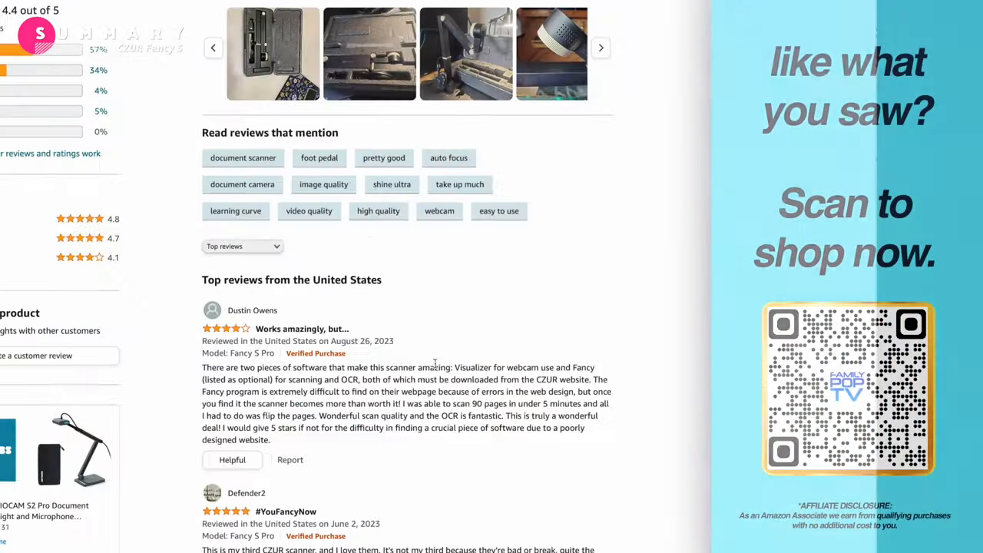
pyautogui.scroll(-3)
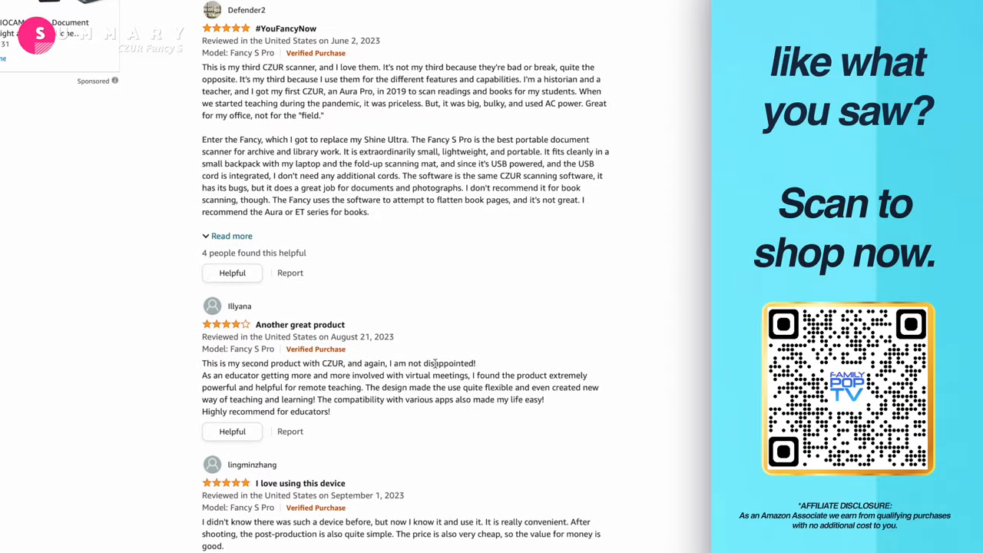
pyautogui.scroll(-3)
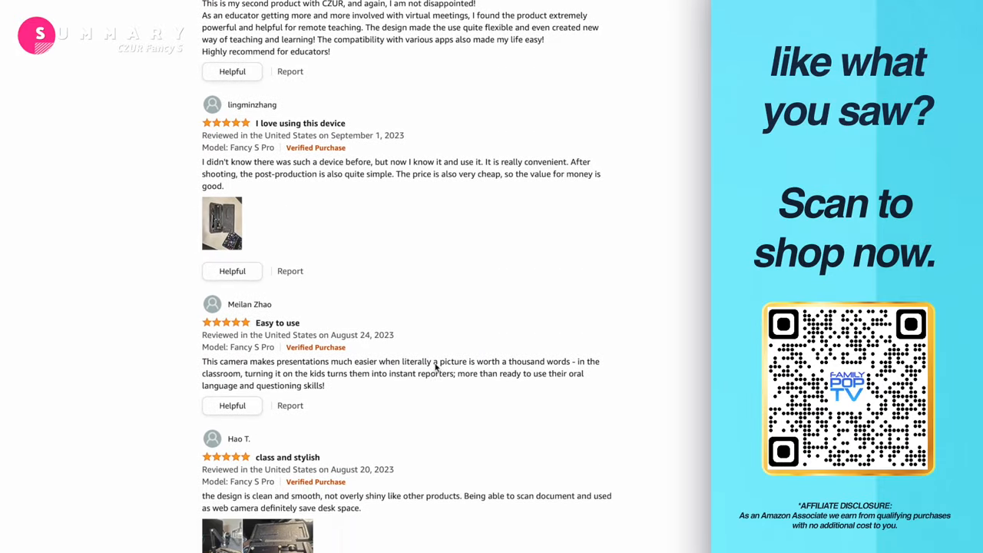
# Go to czur.com's Download Software page listing device models.
pyautogui.click(497, 13)
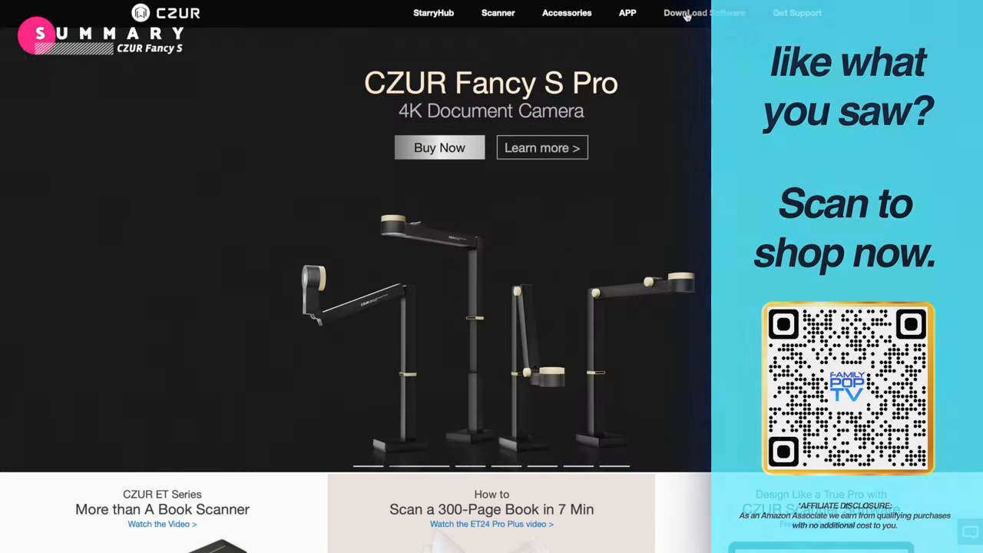
pyautogui.click(704, 12)
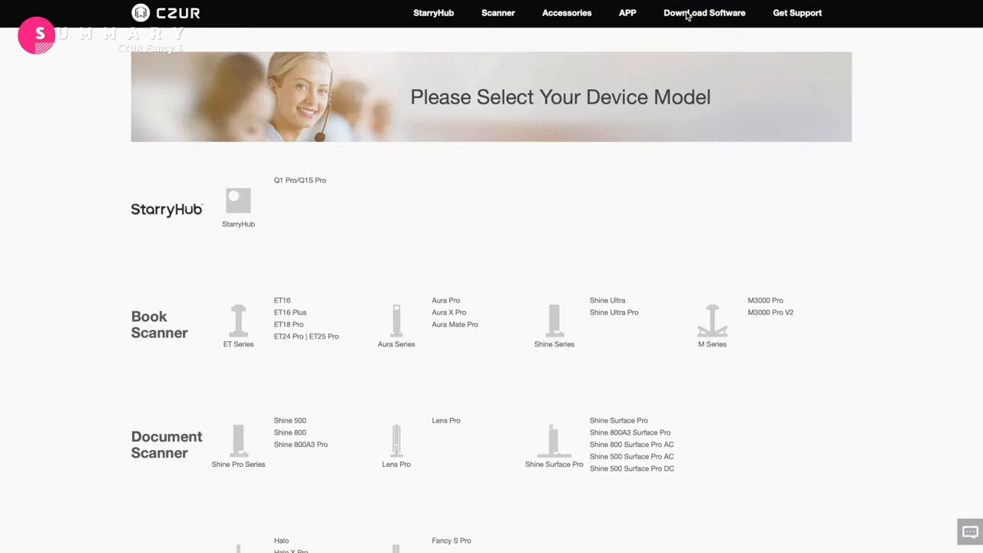